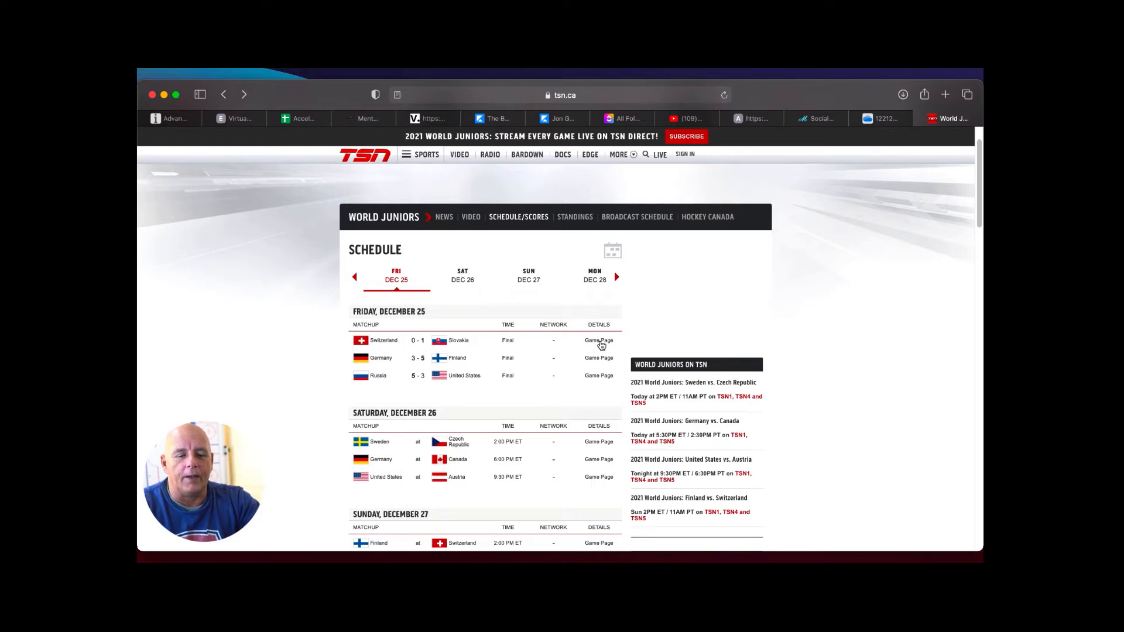
mouse_move(818, 363)
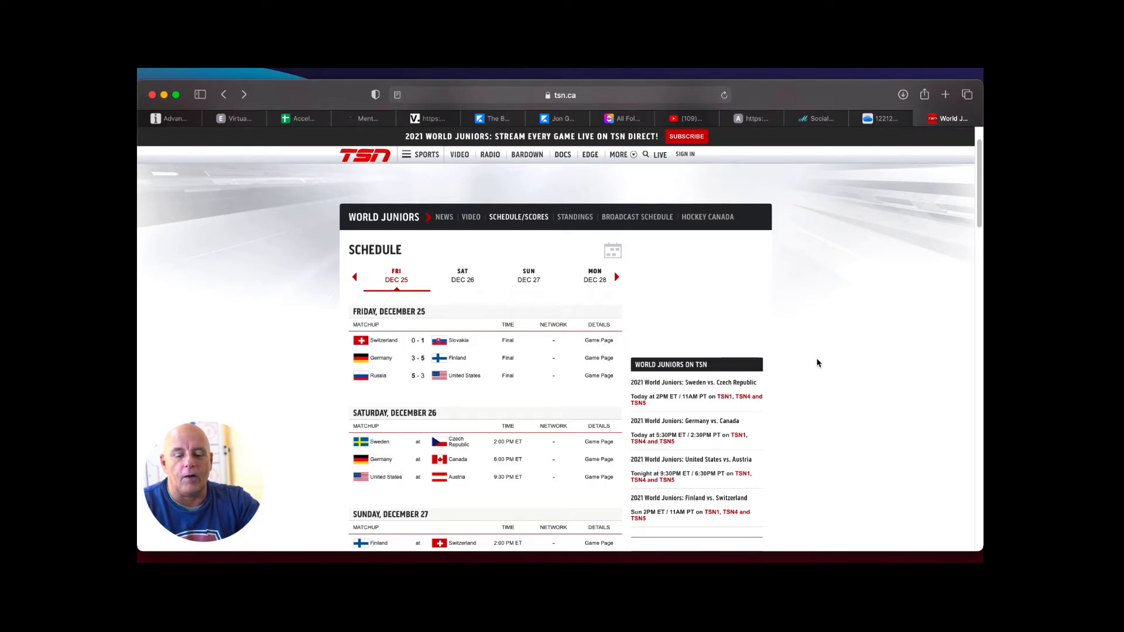
Scroll down the World Juniors schedule toward the Germany 3-5 Finland game entry.
scroll("down", 3)
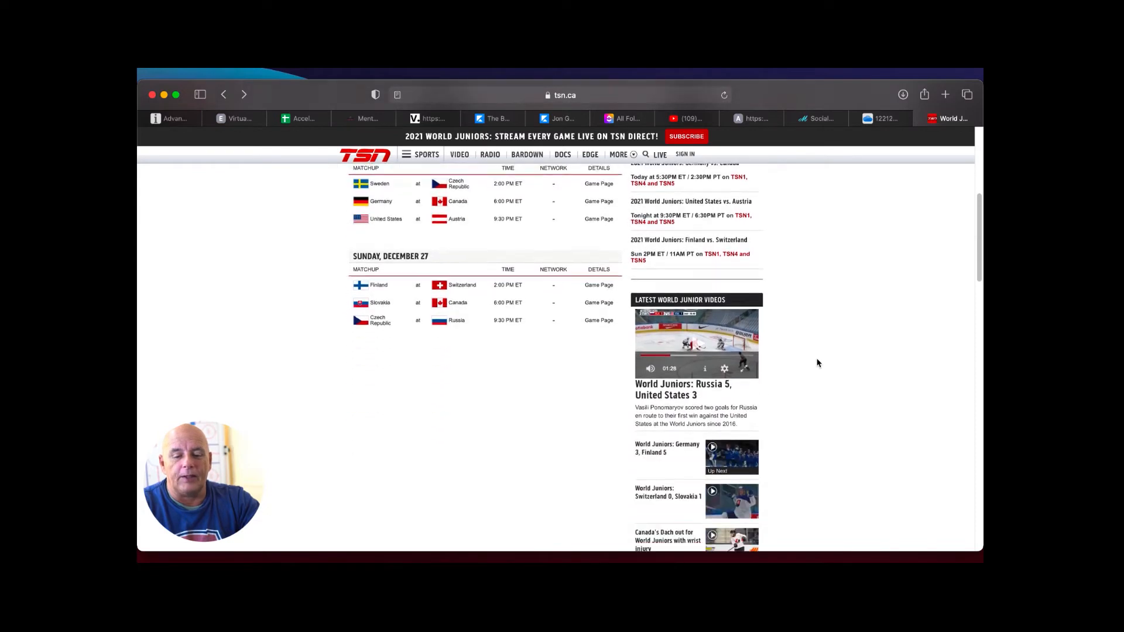
scroll("down", 3)
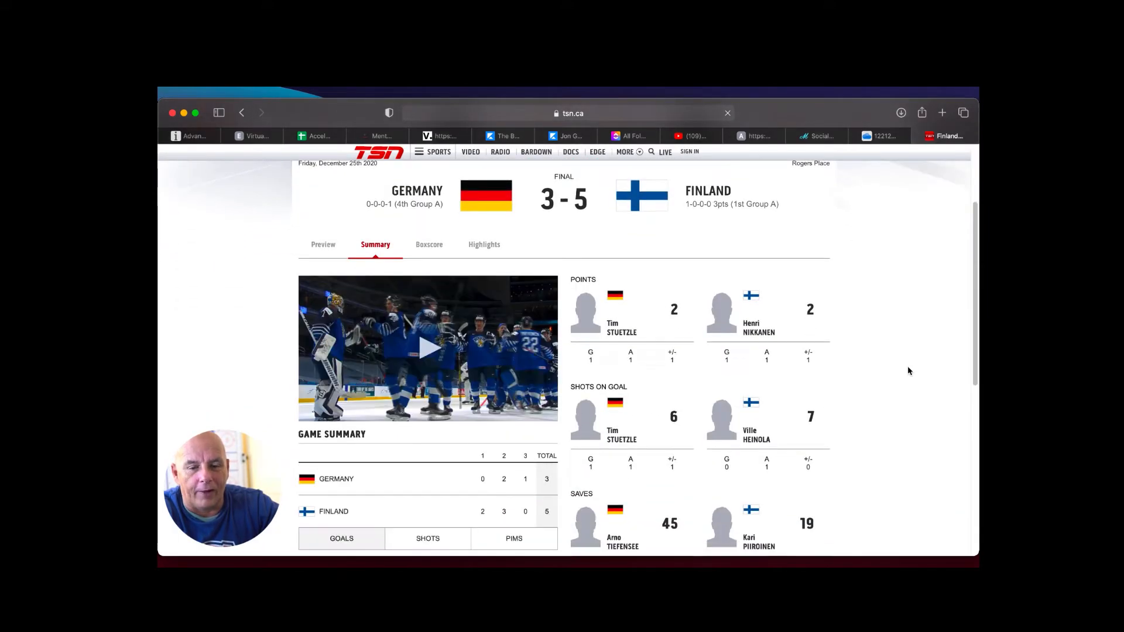
Start the Germany vs. Finland video recap on the game summary page.
left_click(427, 349)
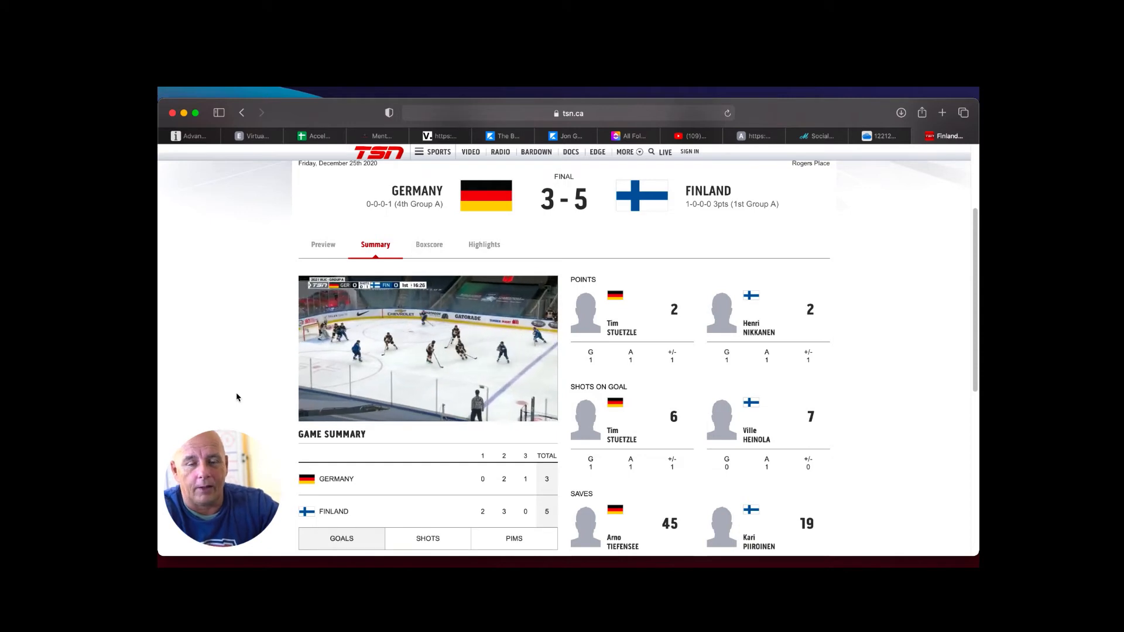
scroll("down", 3)
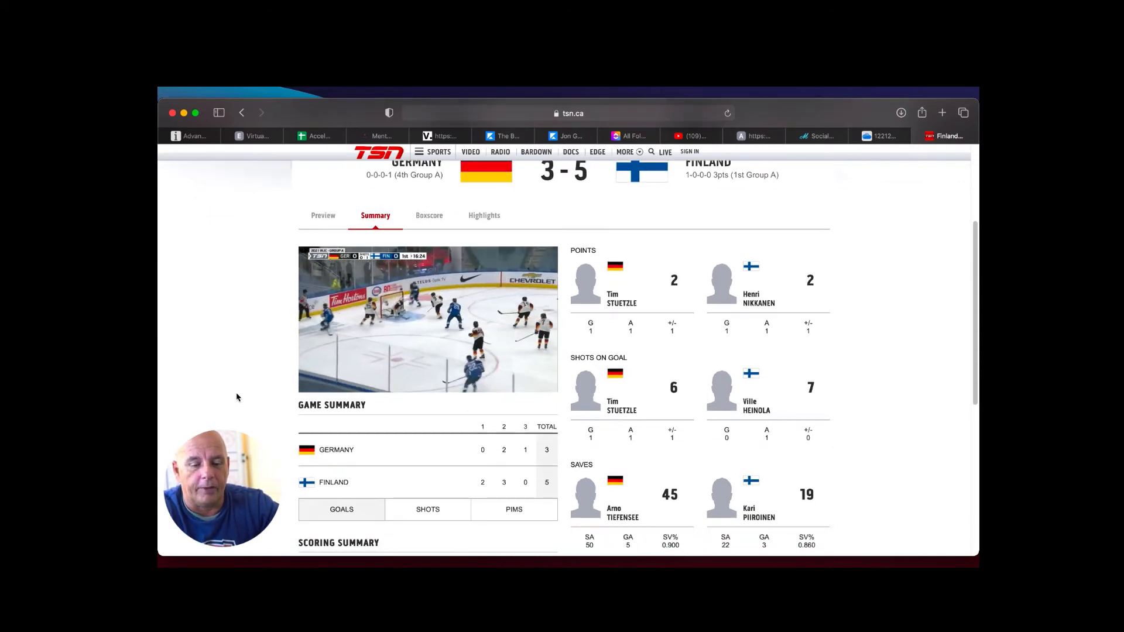
scroll("down", 3)
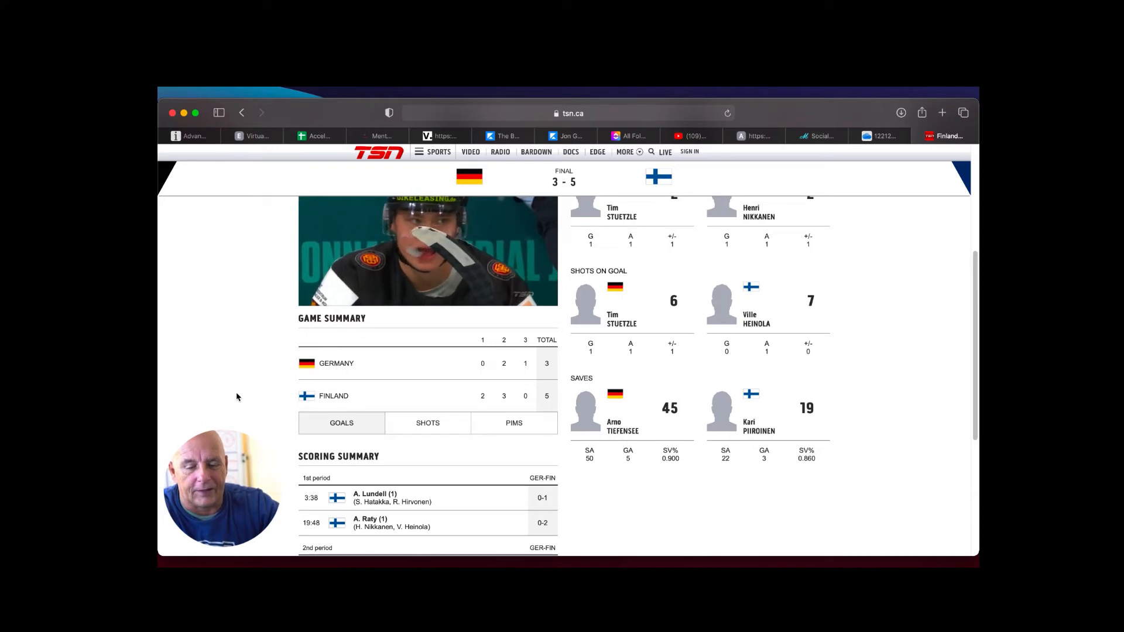
scroll("down", 3)
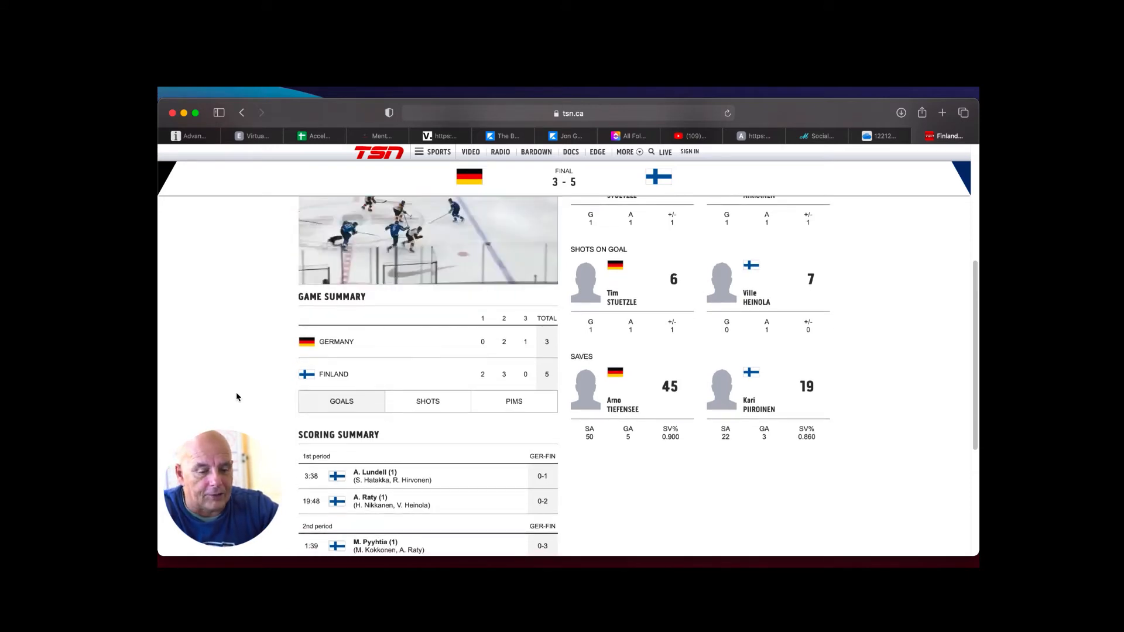
scroll("down", 3)
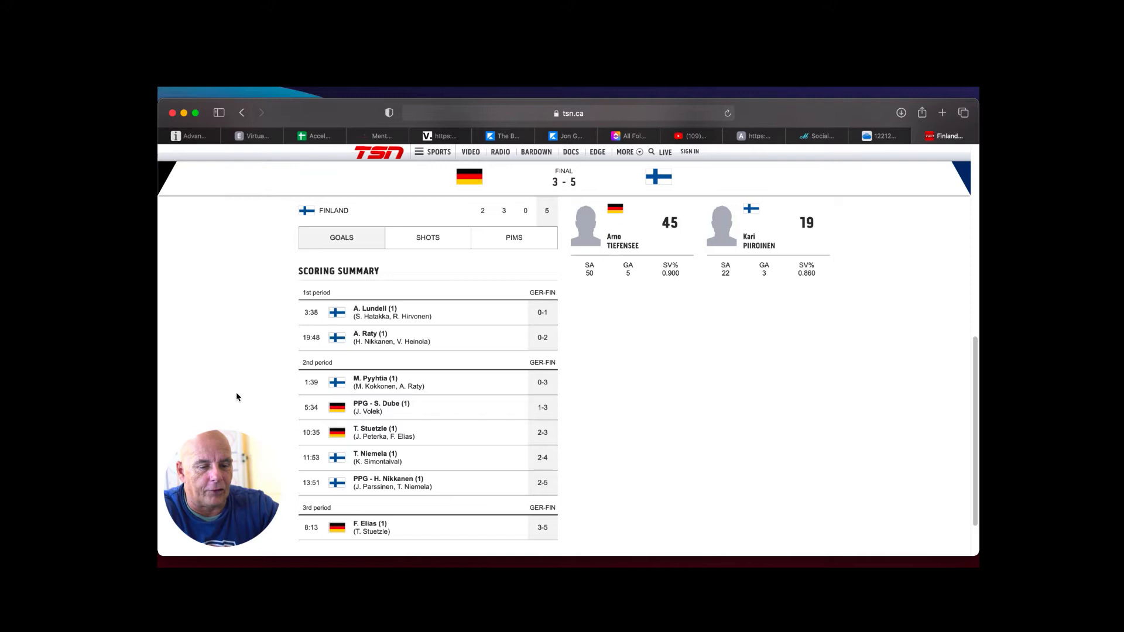
scroll("down", 3)
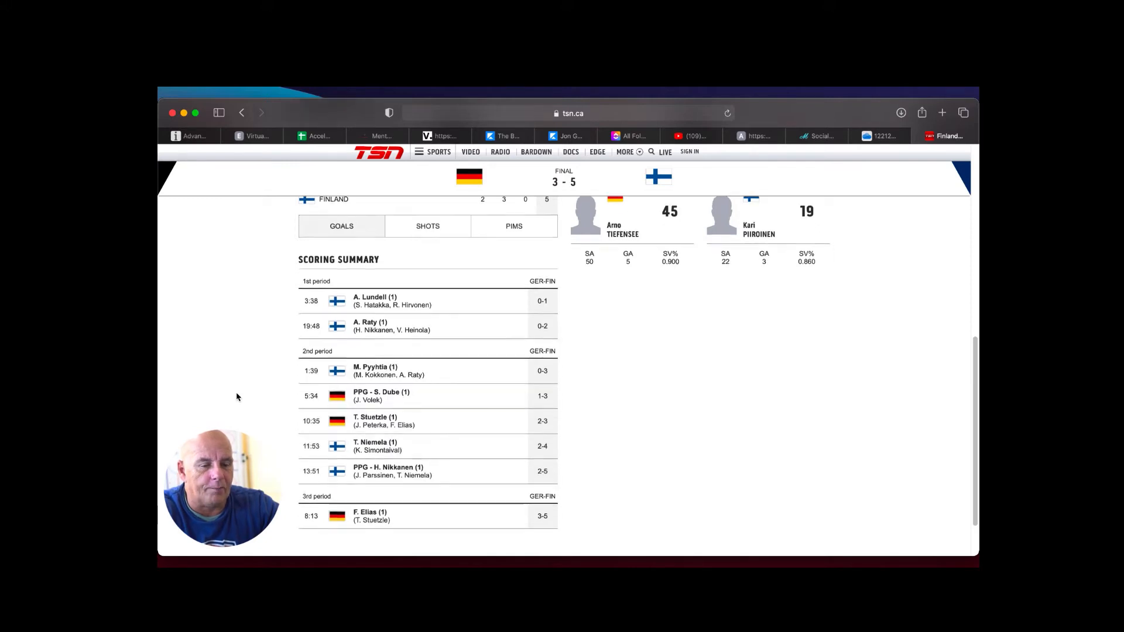
scroll("down", 3)
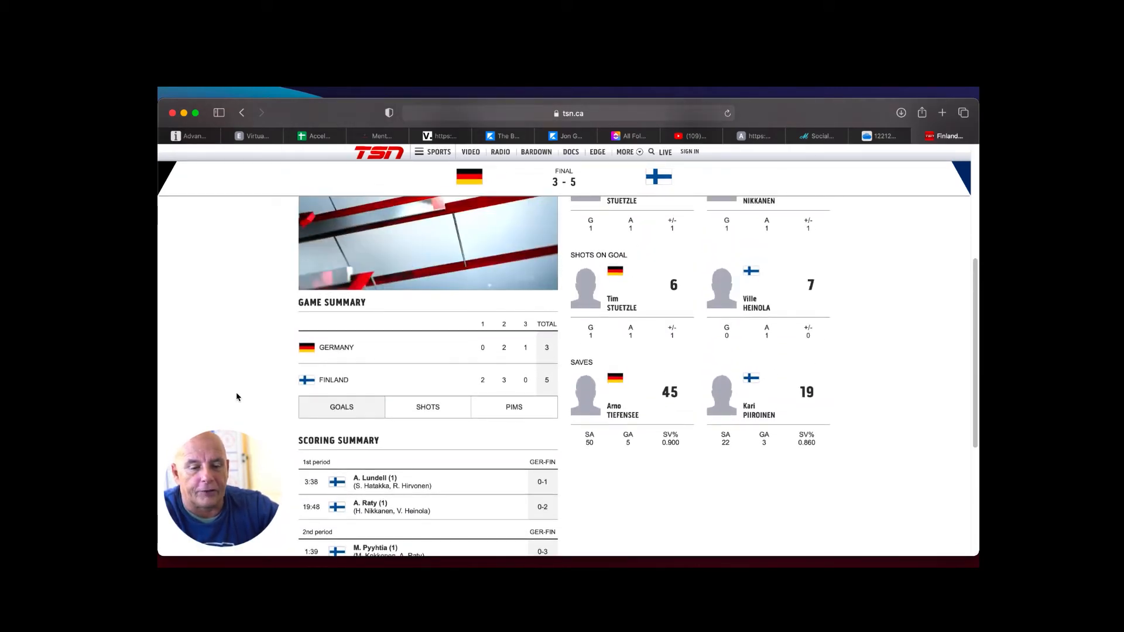
scroll("down", 3)
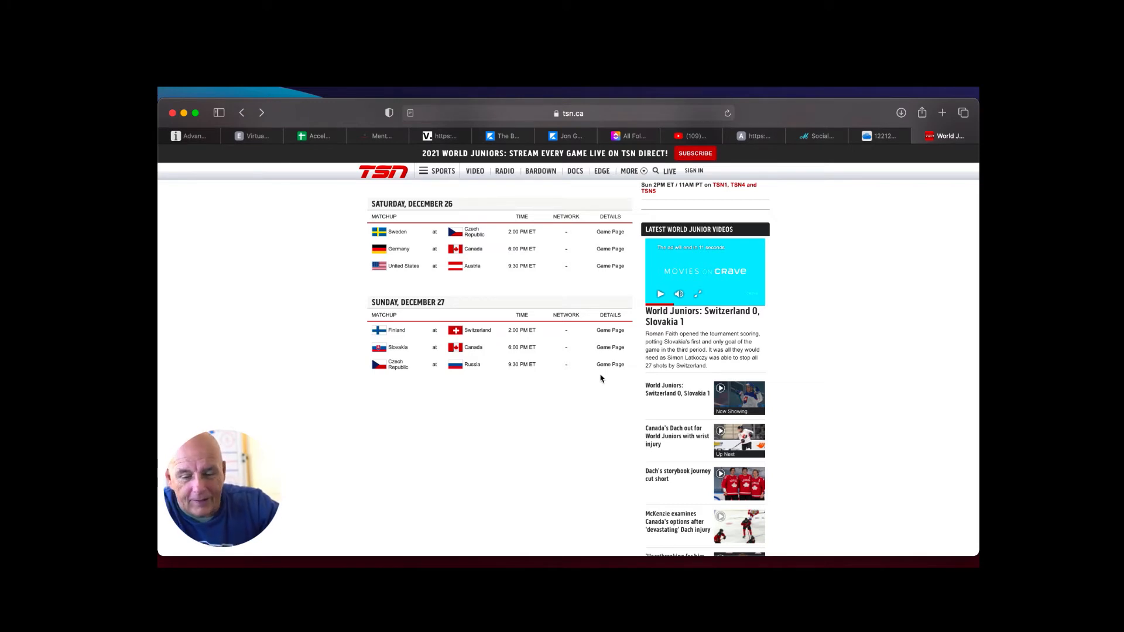
mouse_move(582, 395)
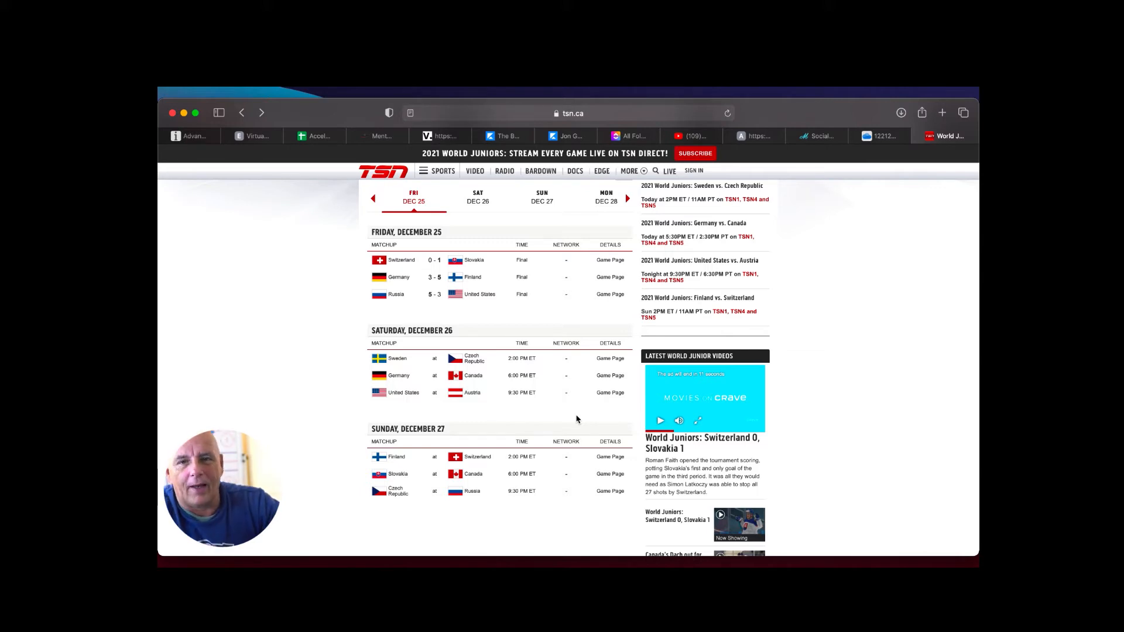
mouse_move(980, 206)
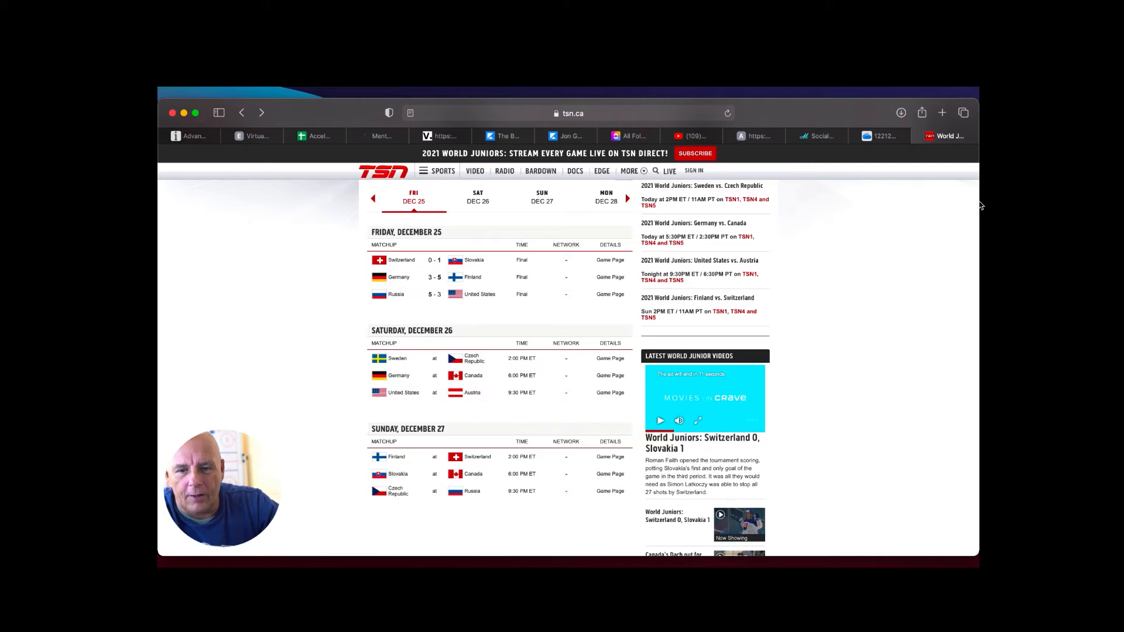
mouse_move(942, 183)
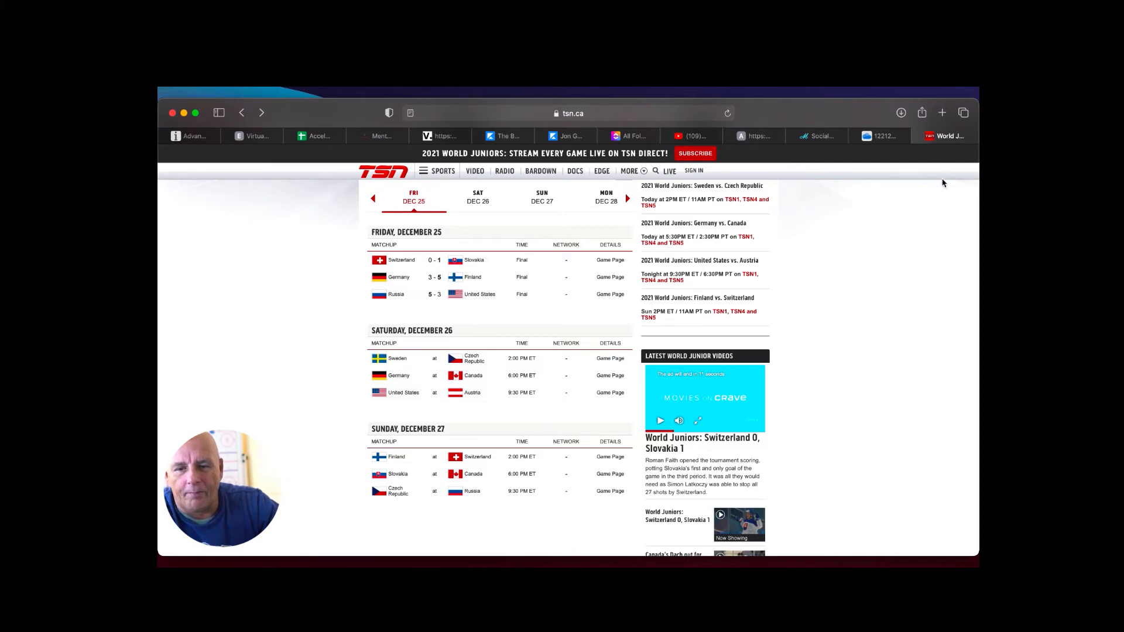
mouse_move(834, 288)
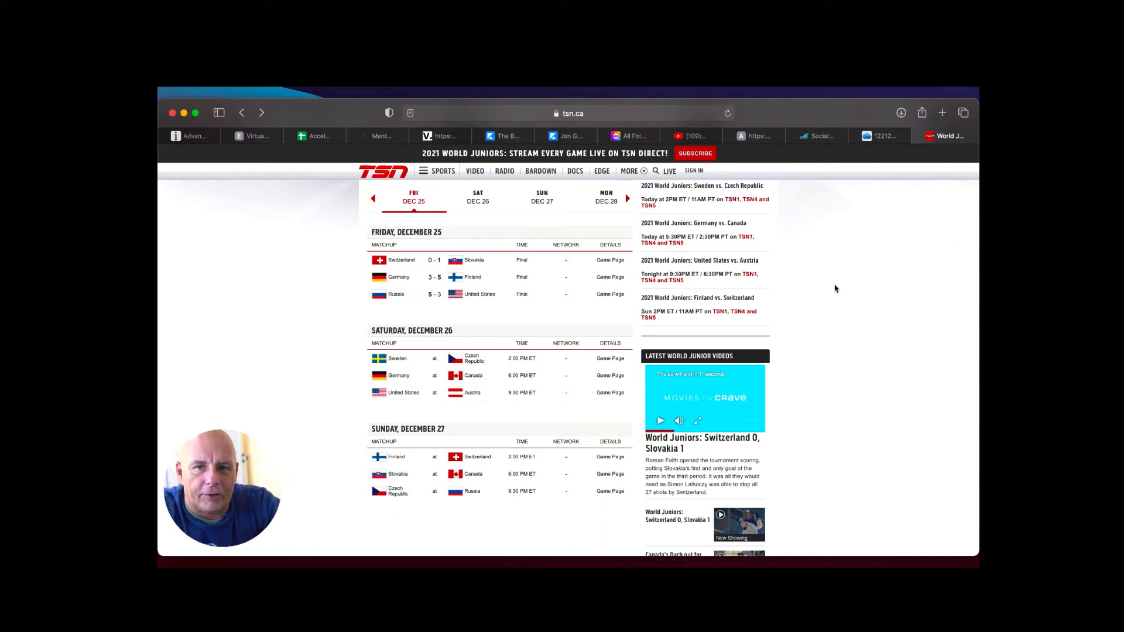